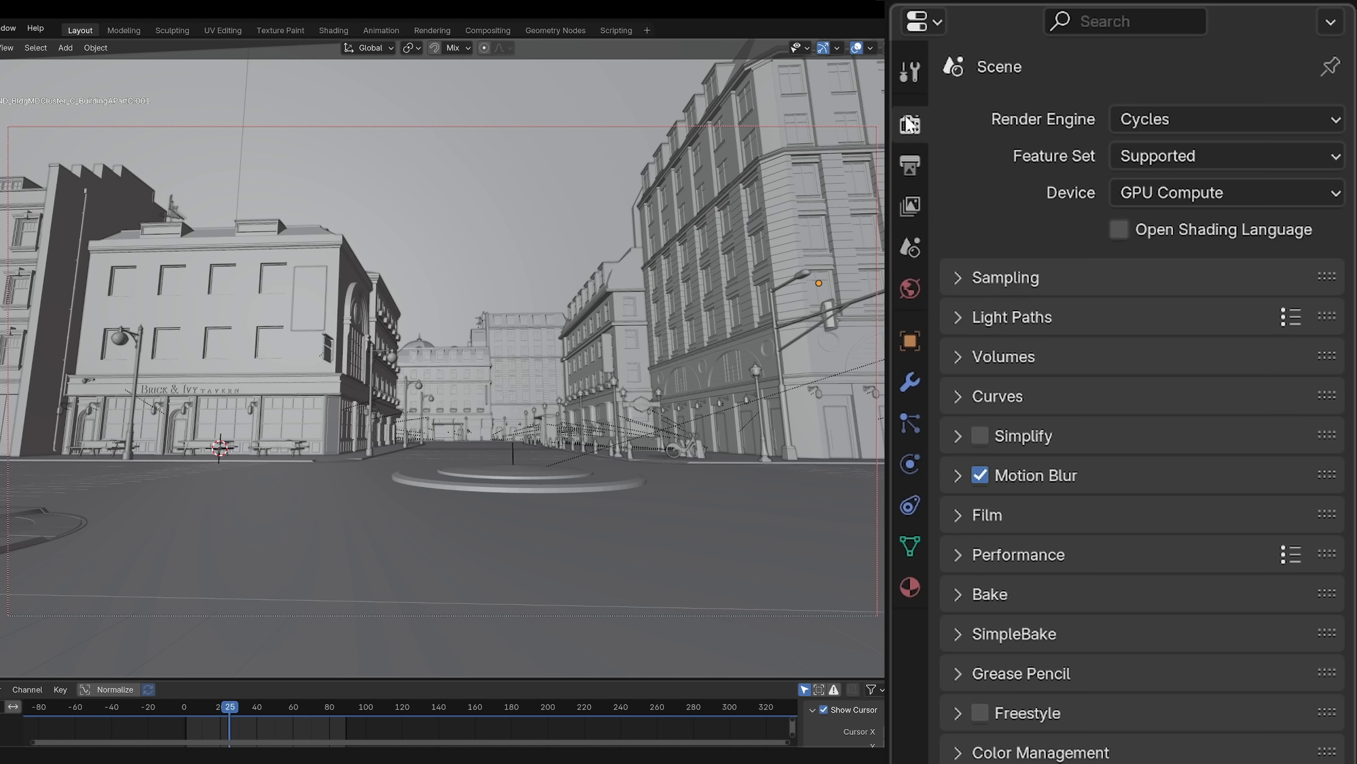
Enable Simplify for the city scene and set the buildings object to Use Camera Cull
left_click(979, 435)
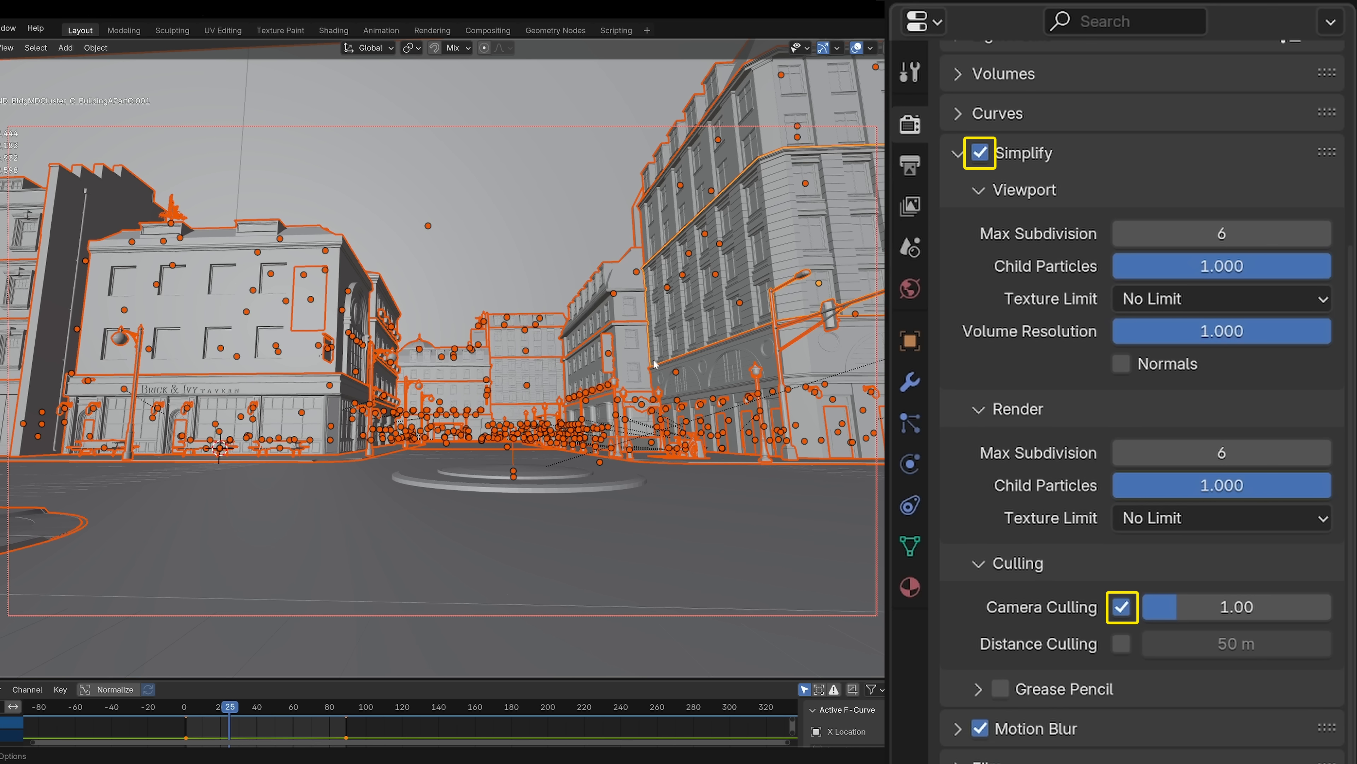
left_click(909, 340)
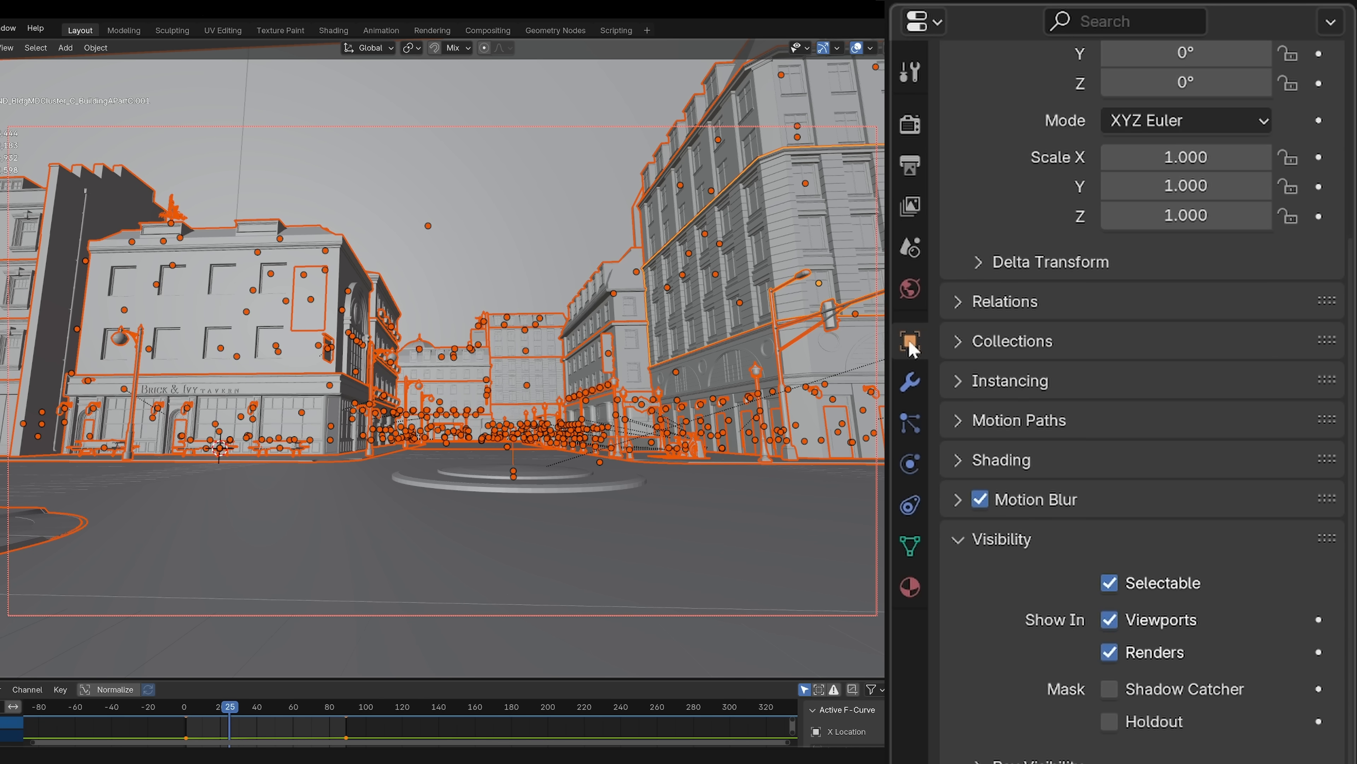
scroll("down", 3)
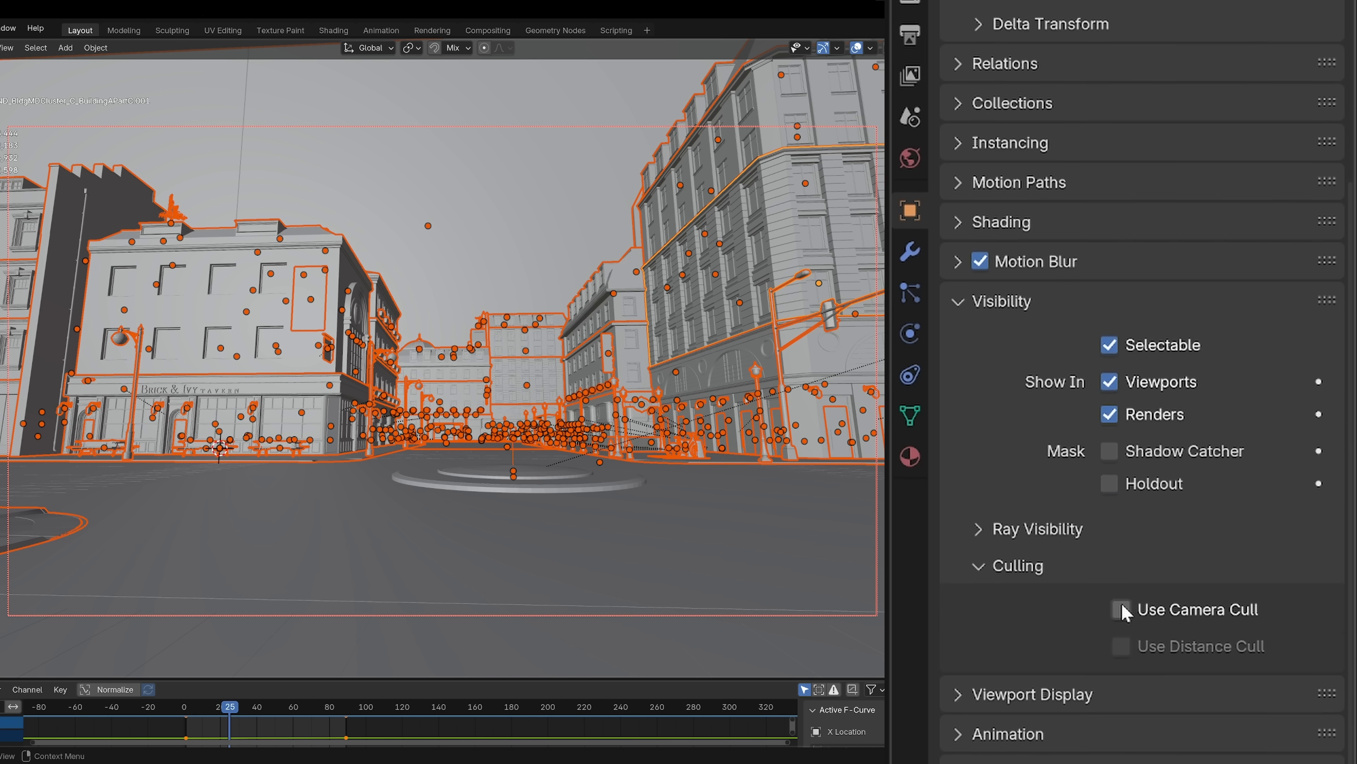
left_click(1120, 609)
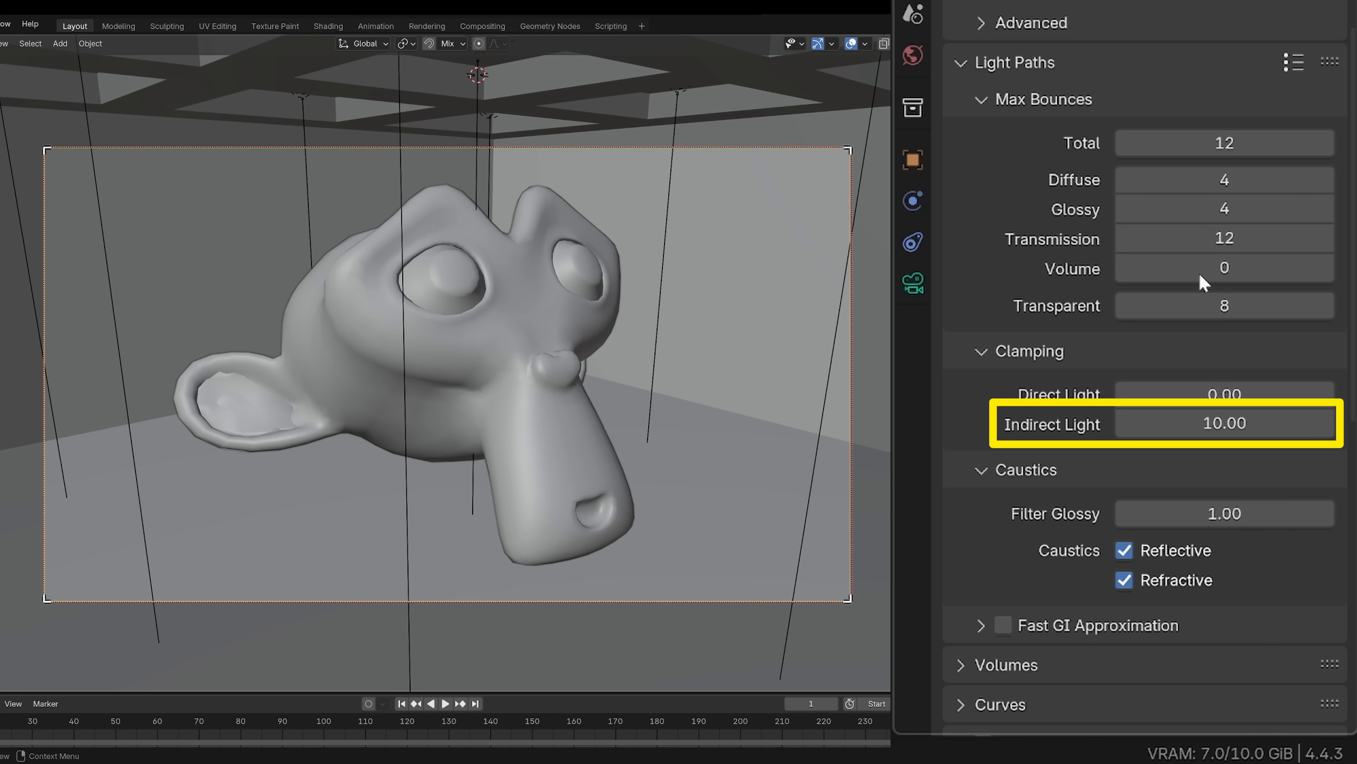
Set the Indirect Light clamping value to 10 under Light Paths
double_click(1223, 423)
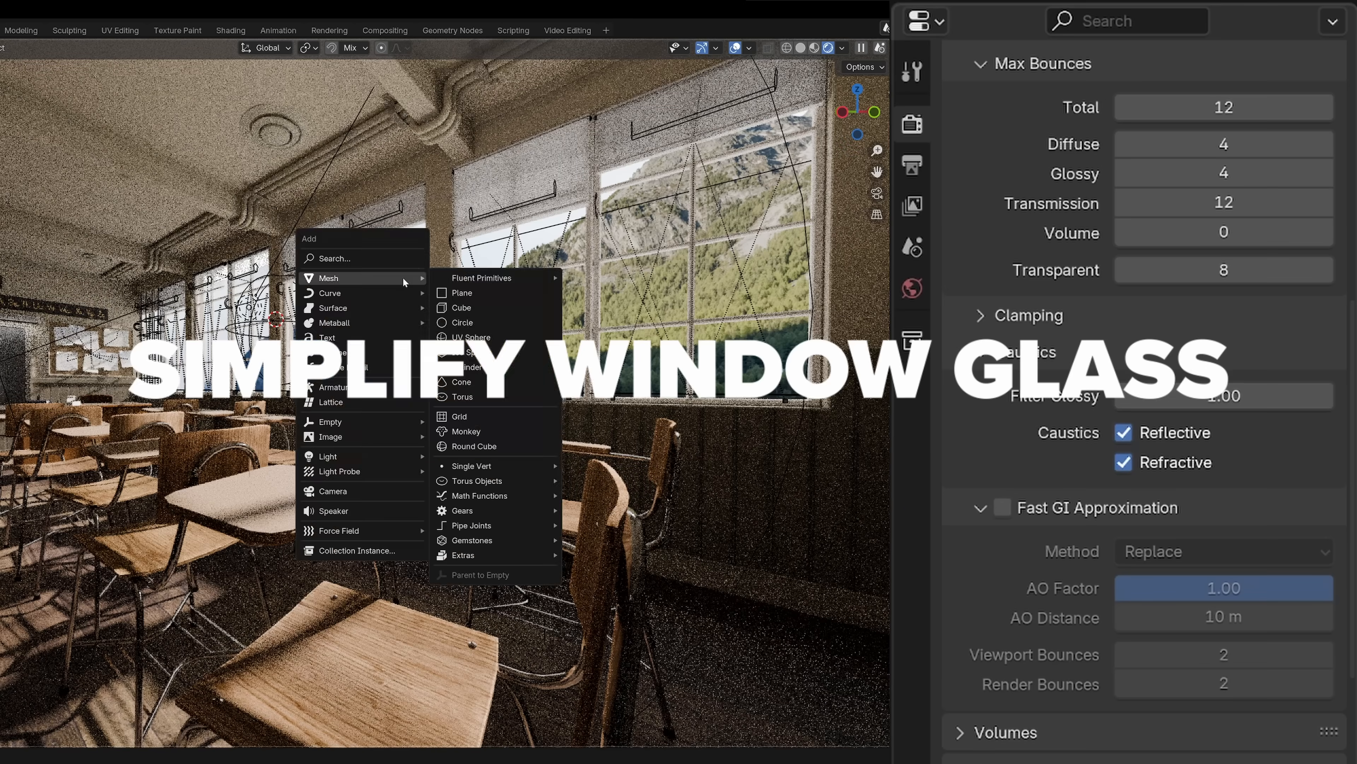
Swap the window glass to a simpler shader so the mountain view renders through
key("Tab")
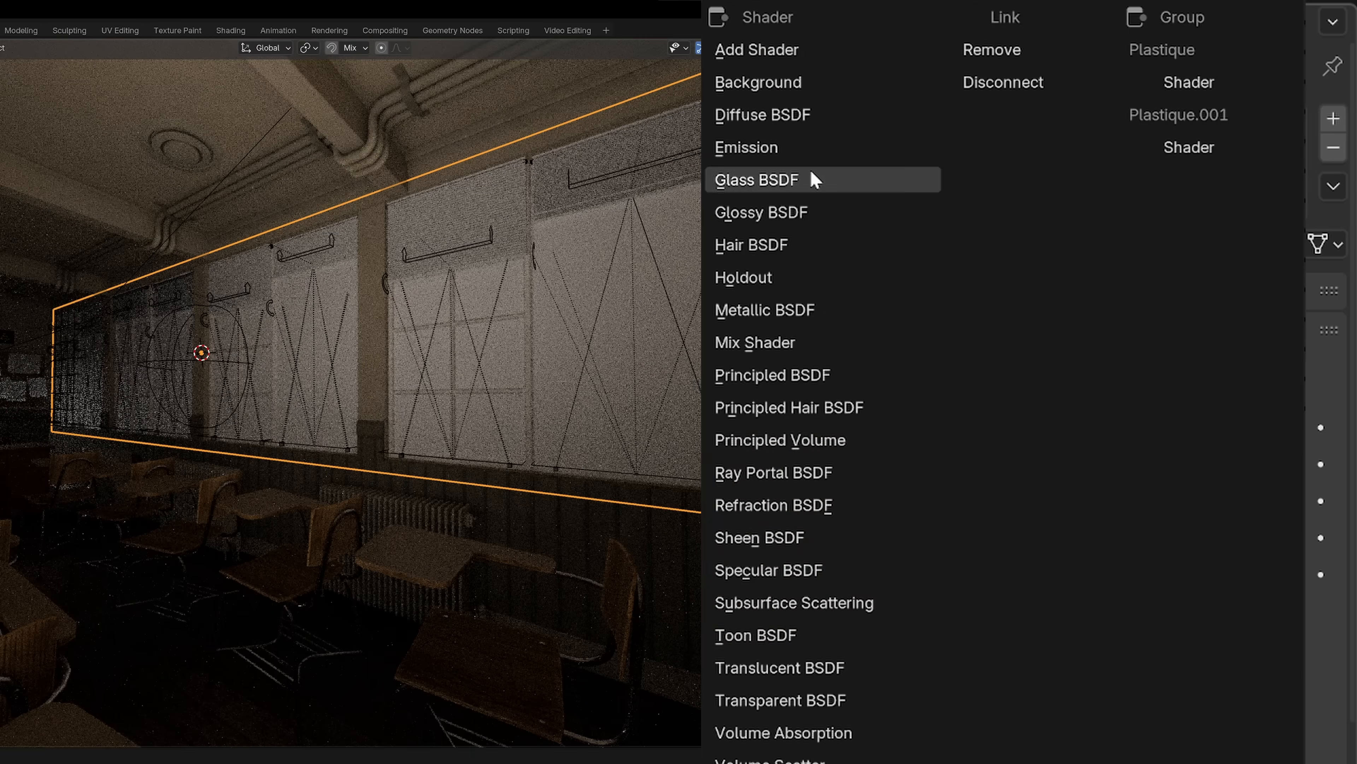
left_click(756, 179)
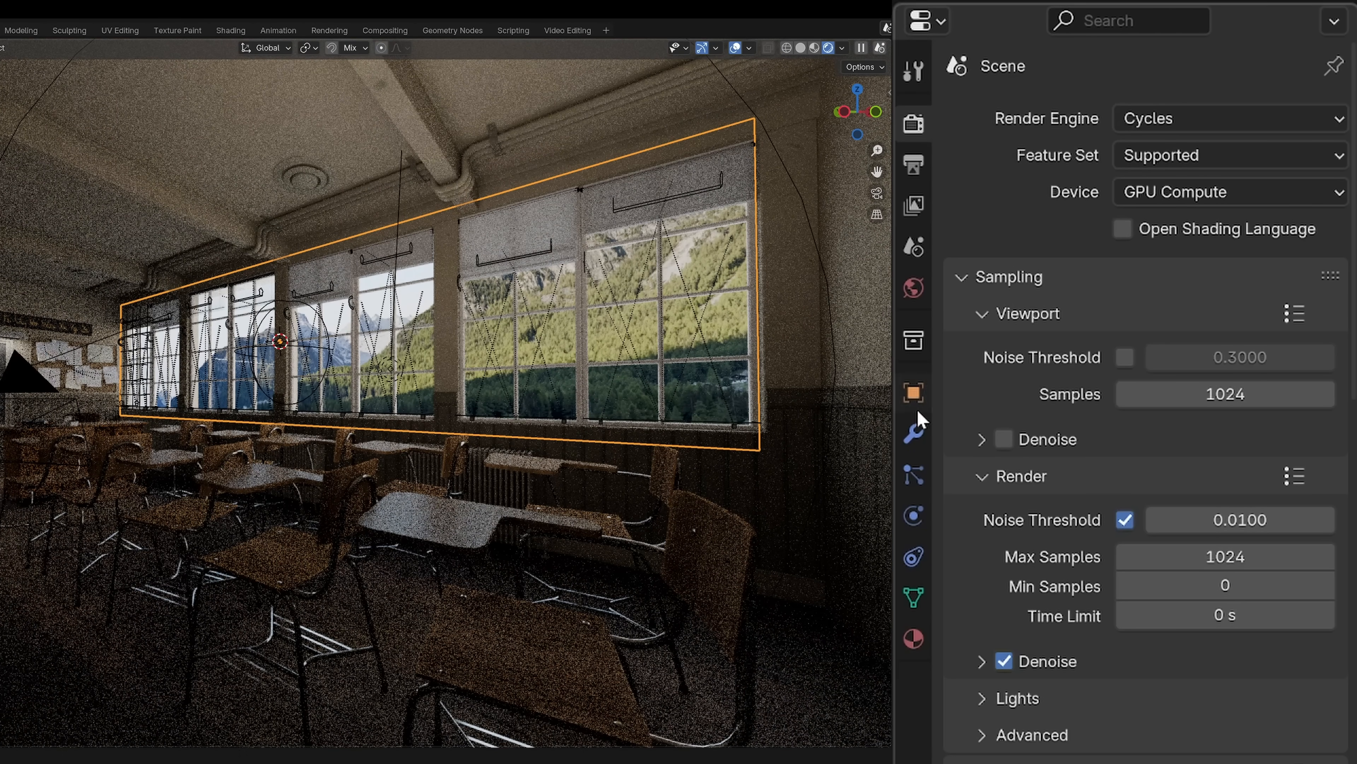
left_click(914, 393)
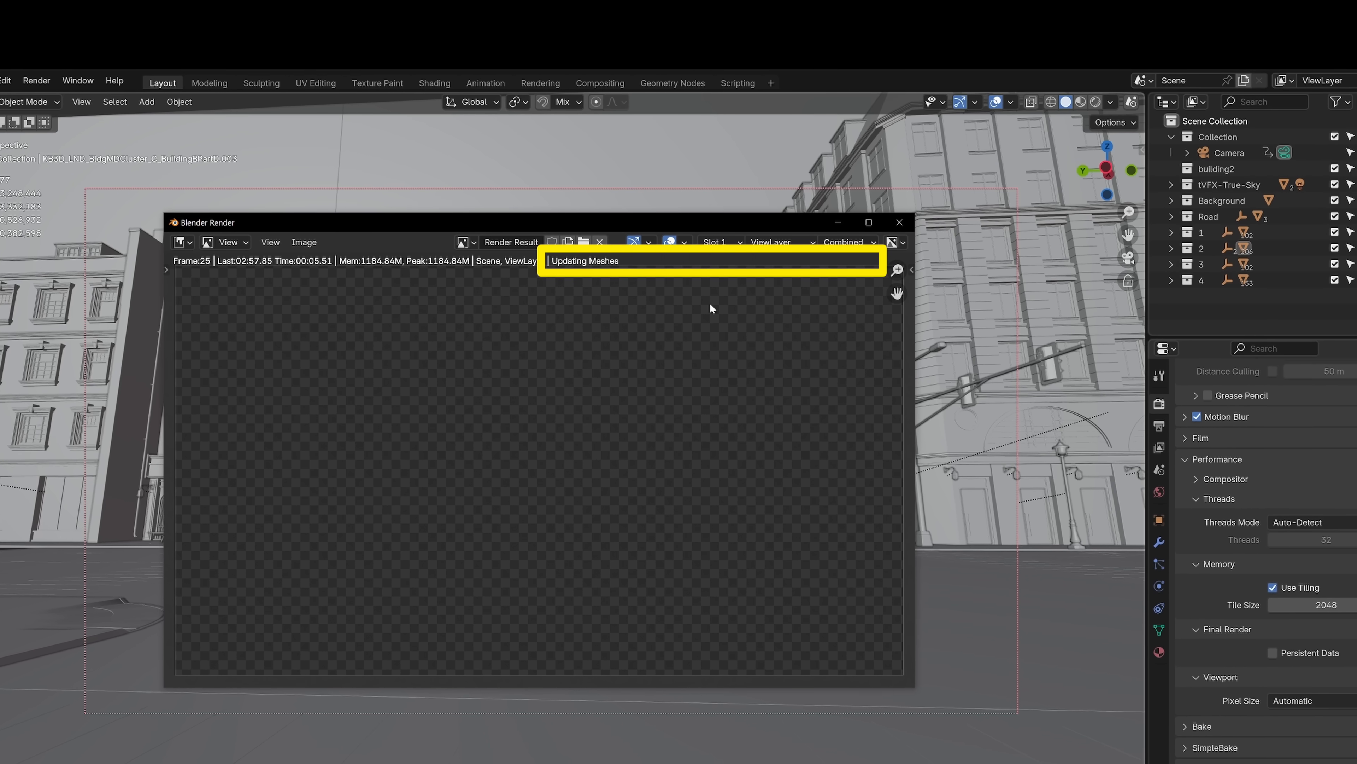
Render the city scene, watch the Updating Meshes stage, and return to Render Properties
left_click(898, 221)
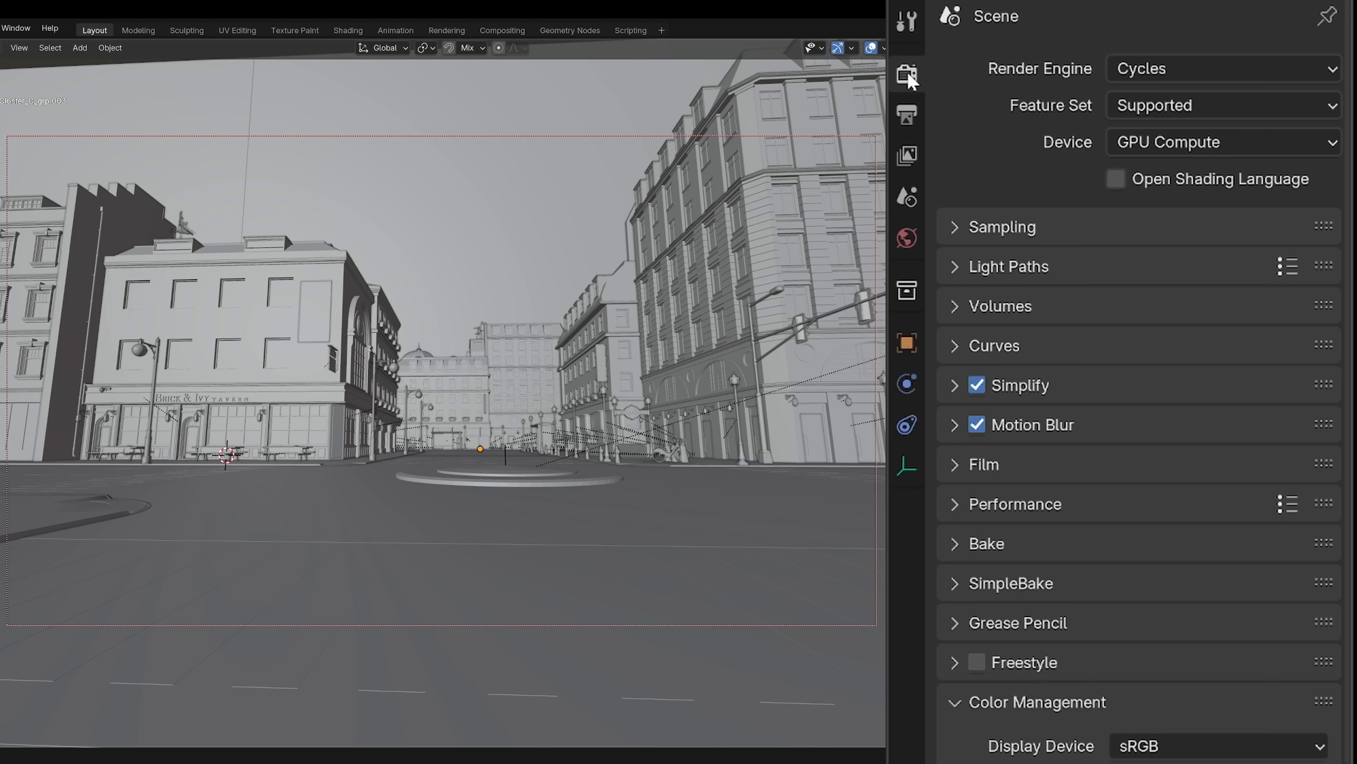
left_click(1009, 503)
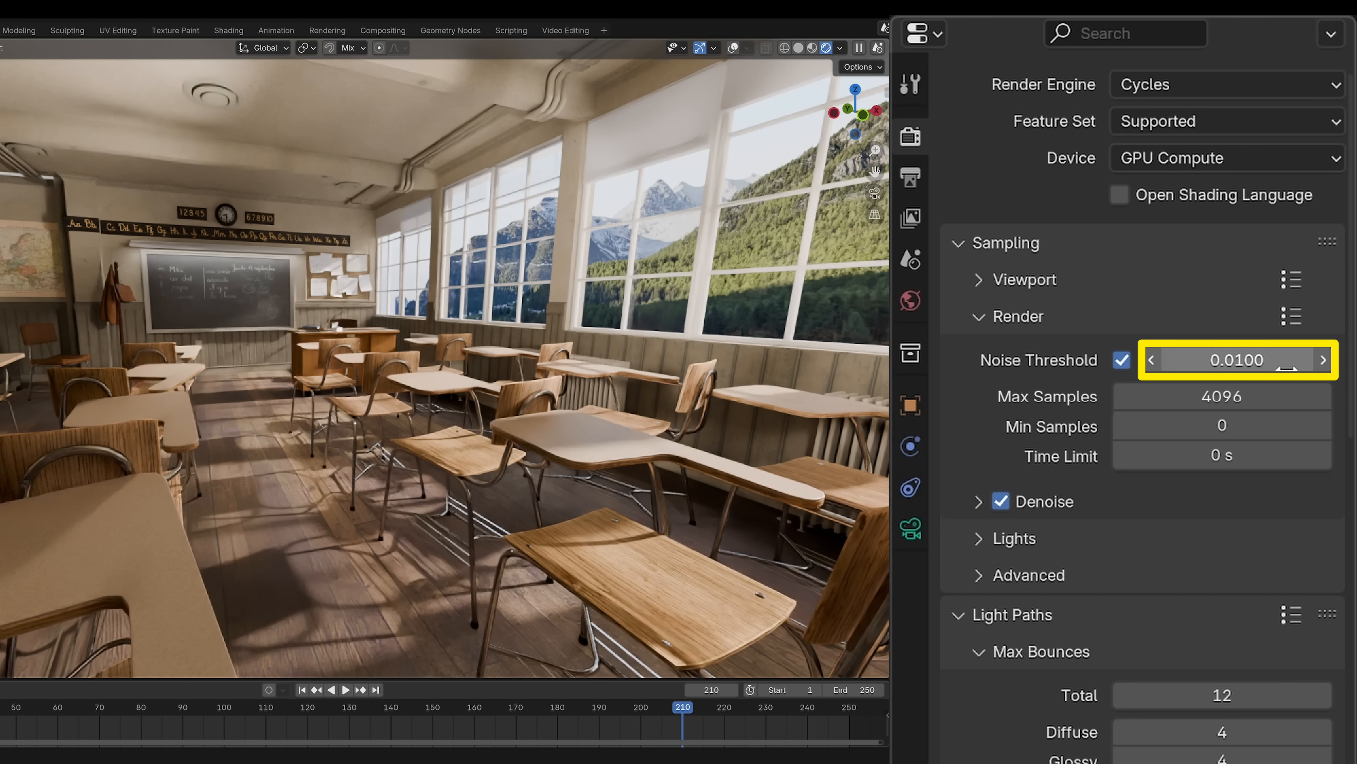
mouse_move(1199, 365)
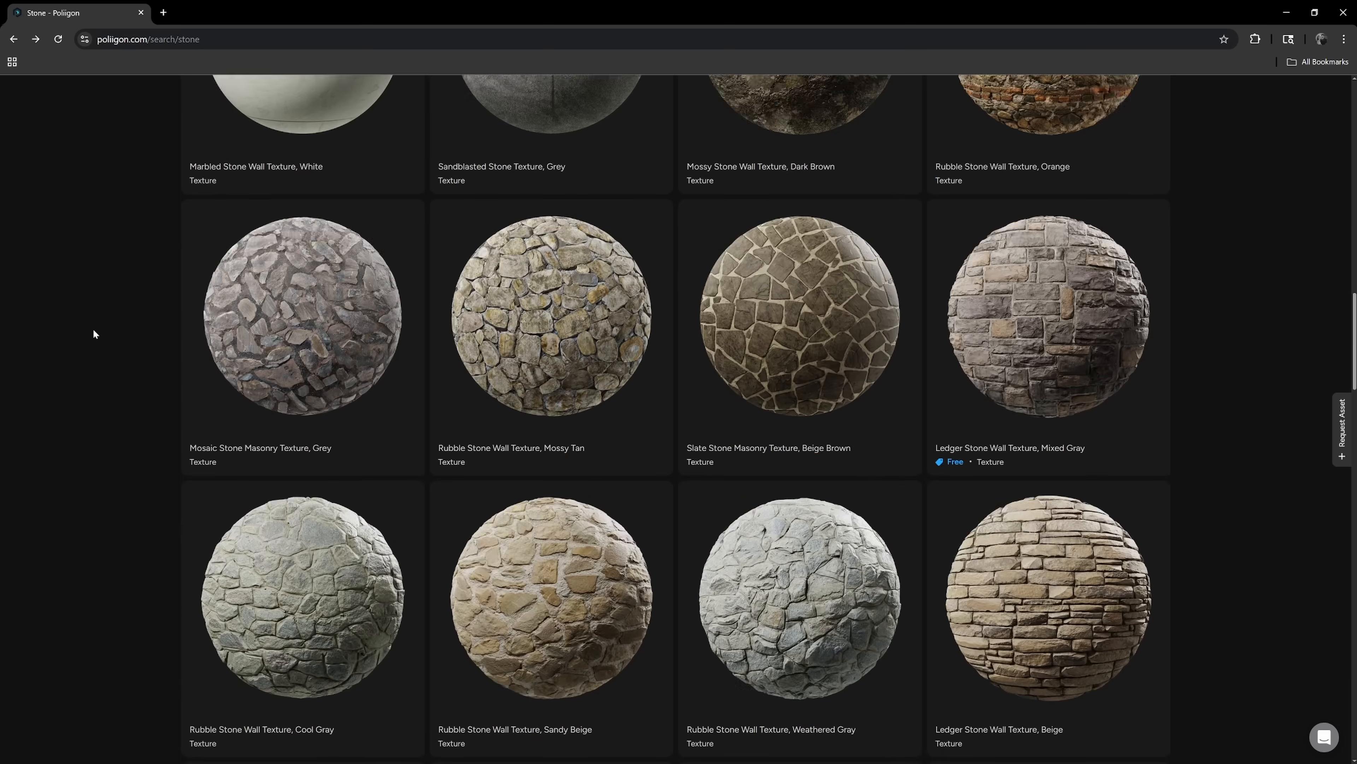
Open the Fan Pattern Stone Paver Texture, Grey and Charcoal page from the stone results
scroll("down", 3)
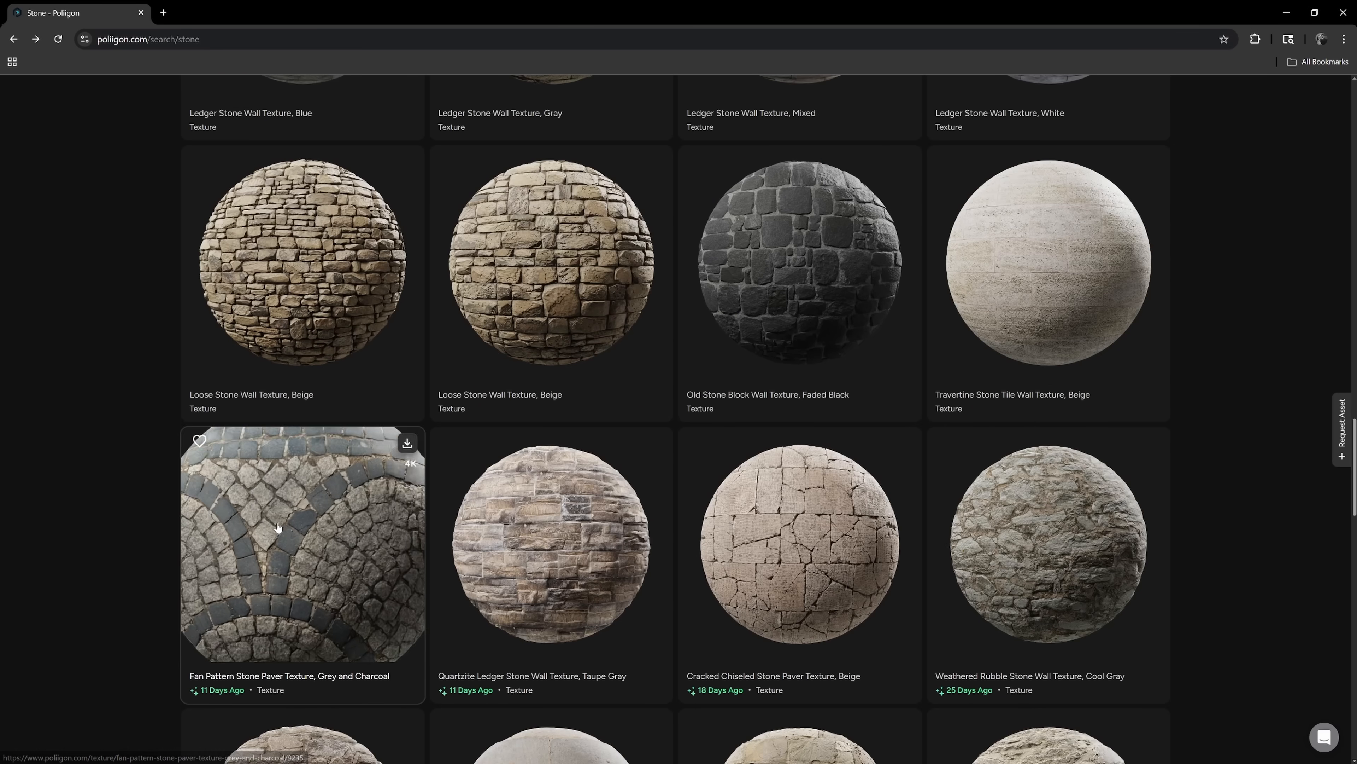
left_click(302, 543)
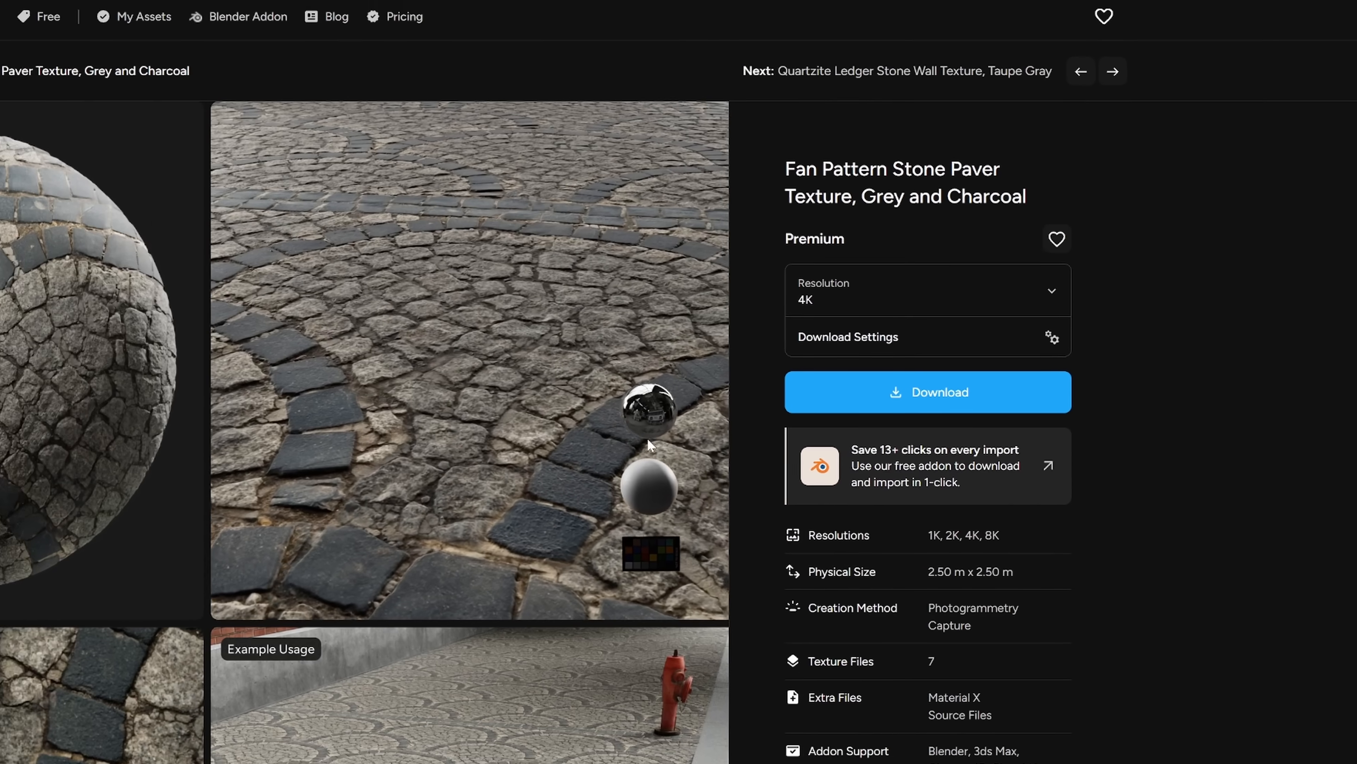
left_click(926, 289)
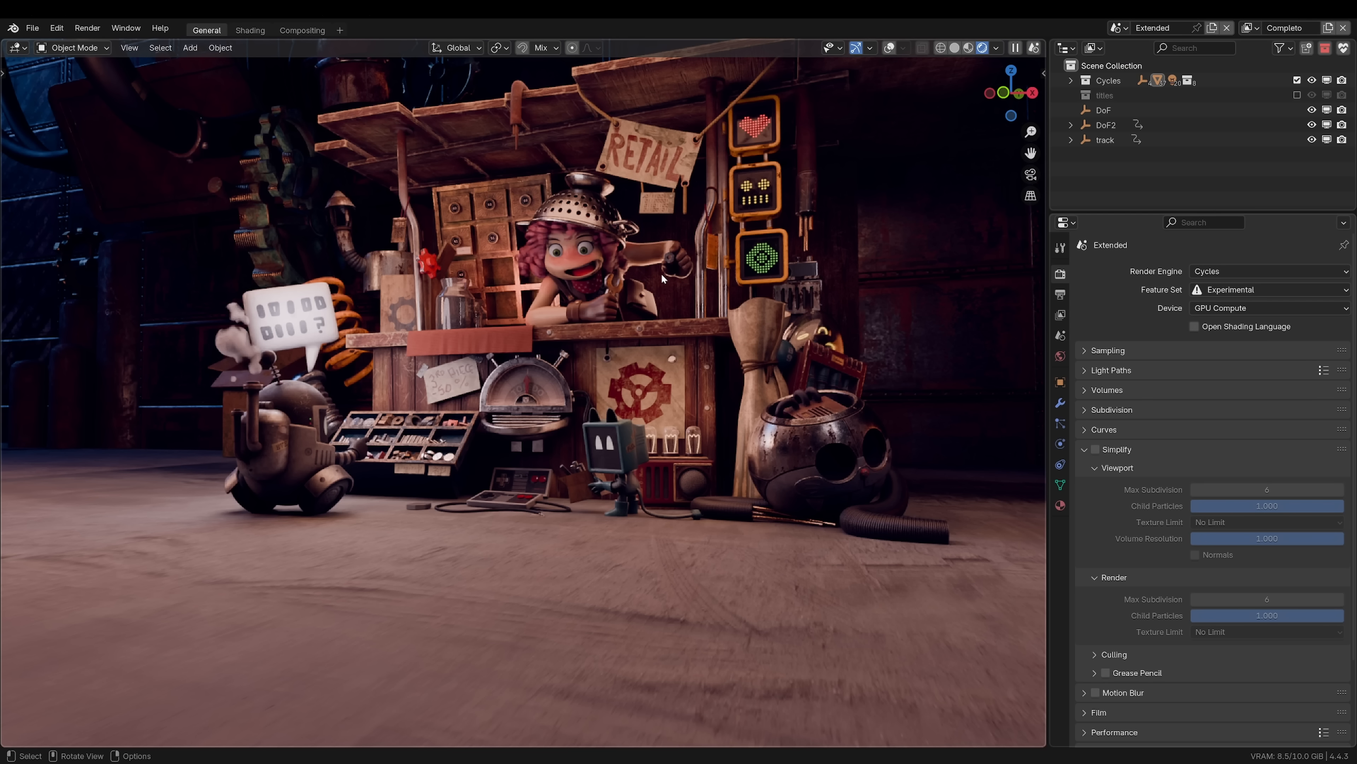
Search 'stone' in the Poliigon panel and apply the Fan Pattern Stone Paver to the floor at 8K
left_click(1035, 532)
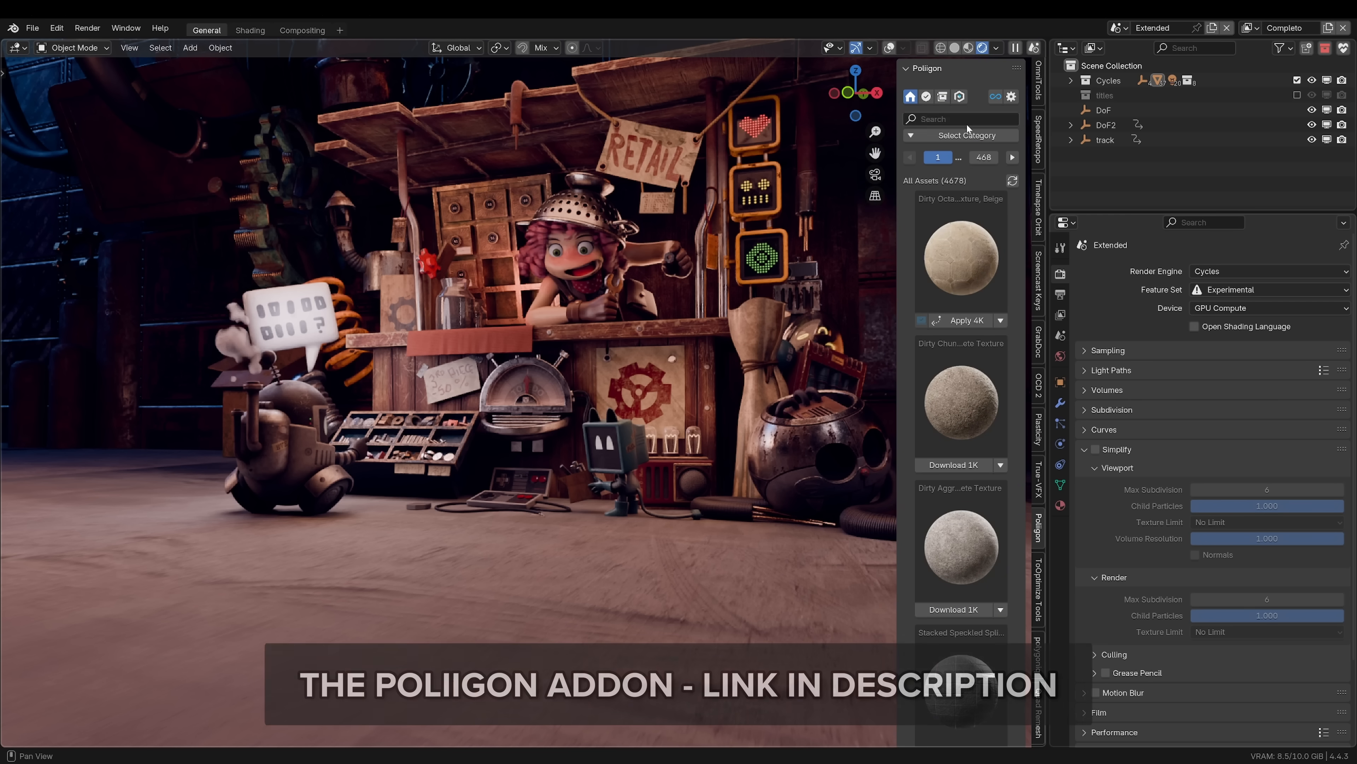
type("stone")
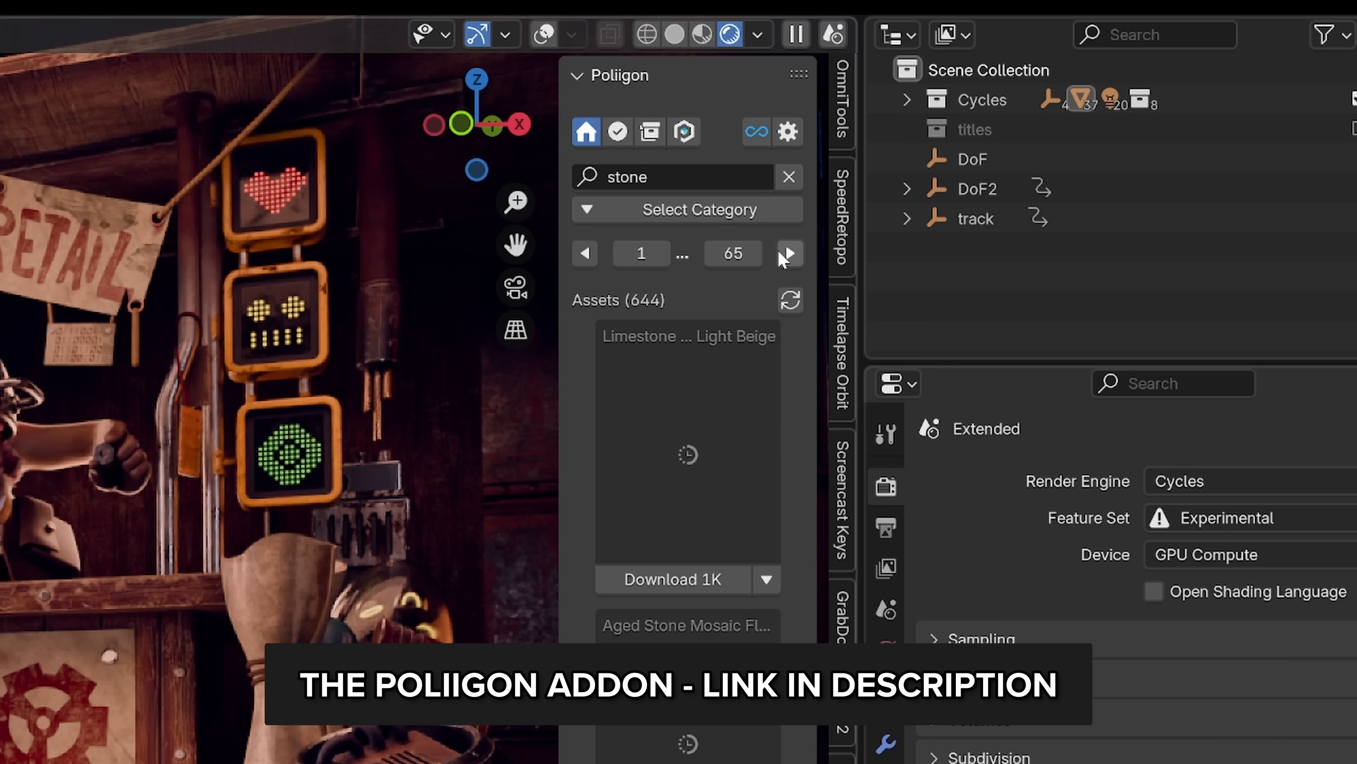
scroll("down", 3)
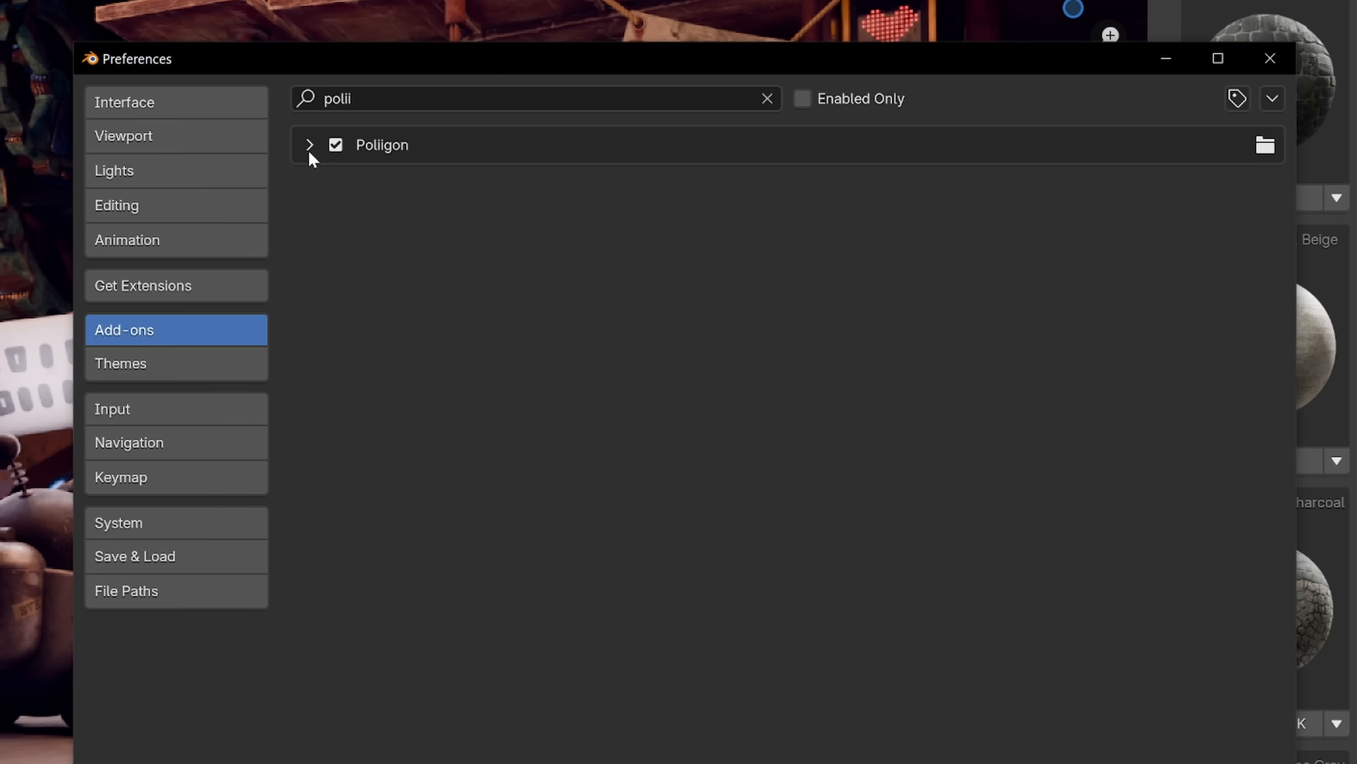
left_click(309, 144)
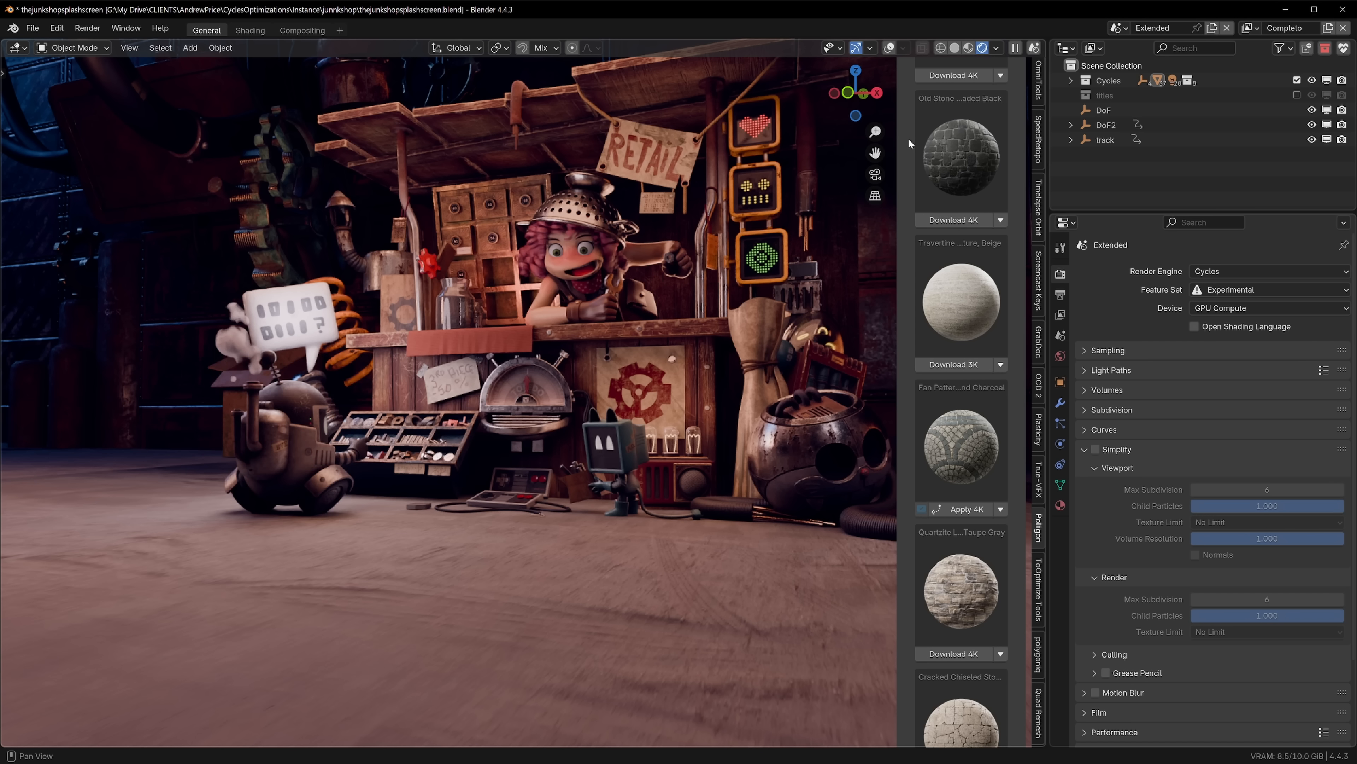
left_click(967, 508)
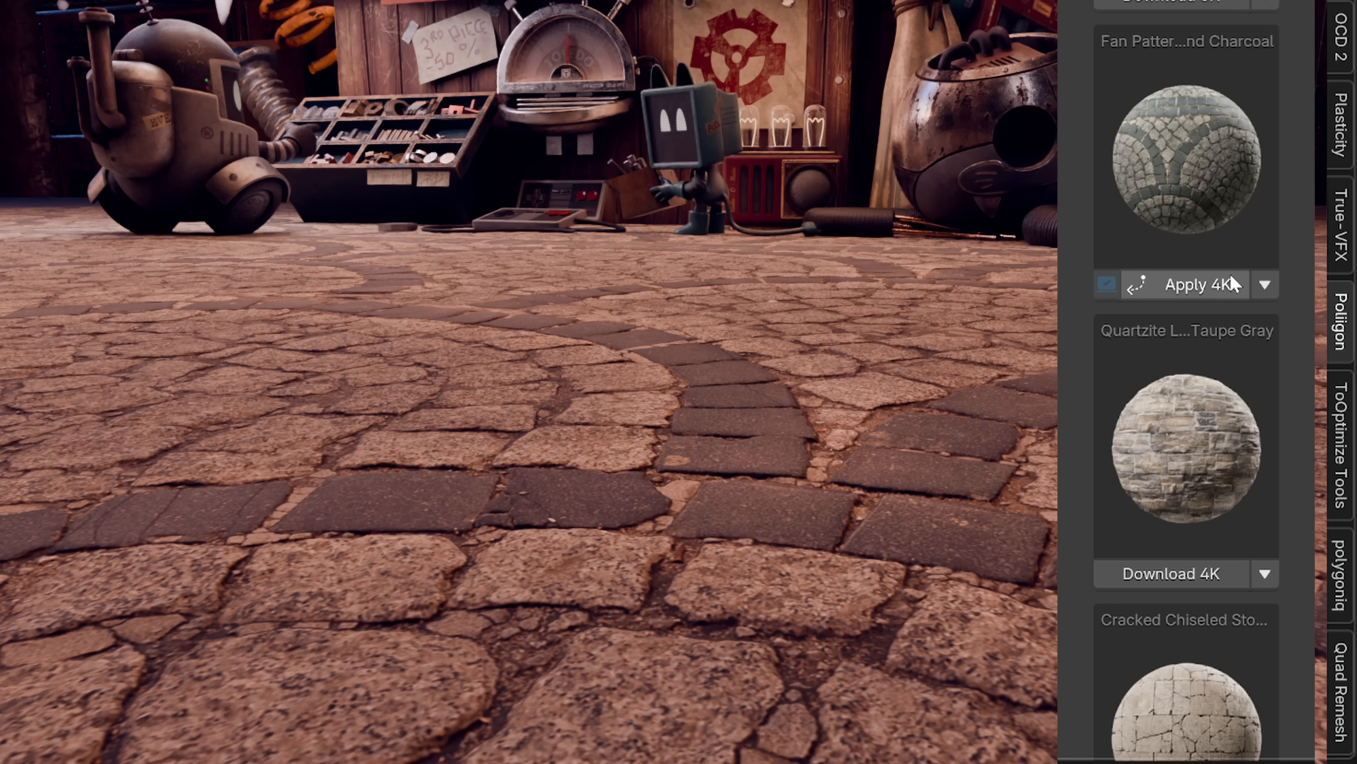
left_click(1265, 284)
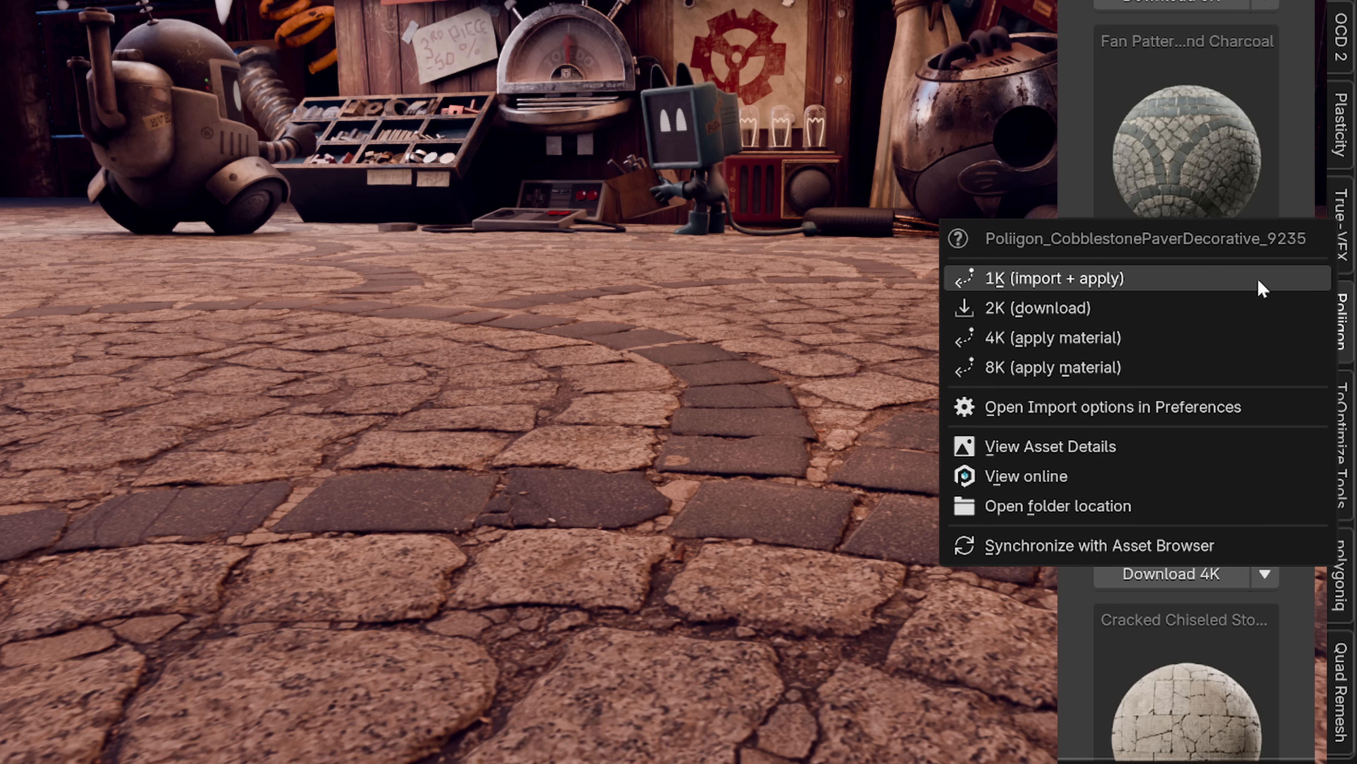
mouse_move(1176, 370)
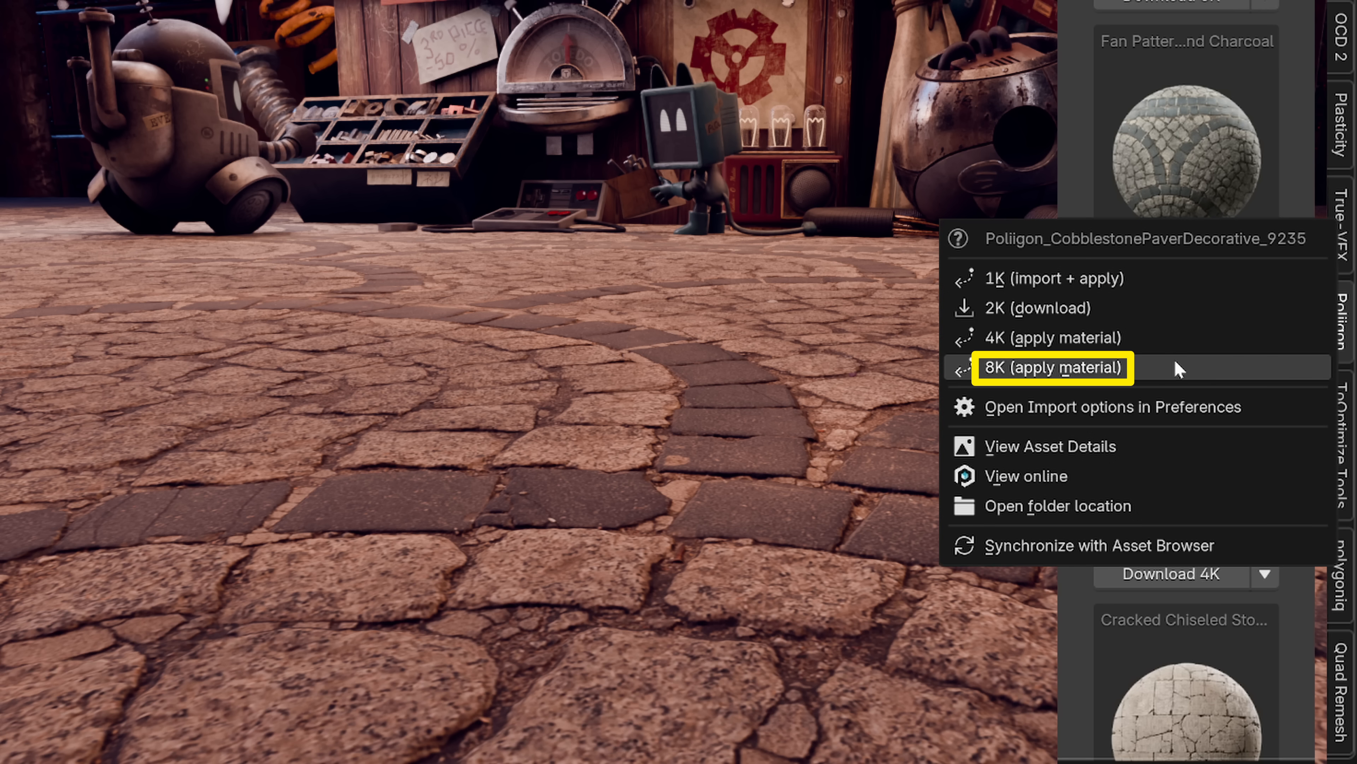
left_click(1053, 367)
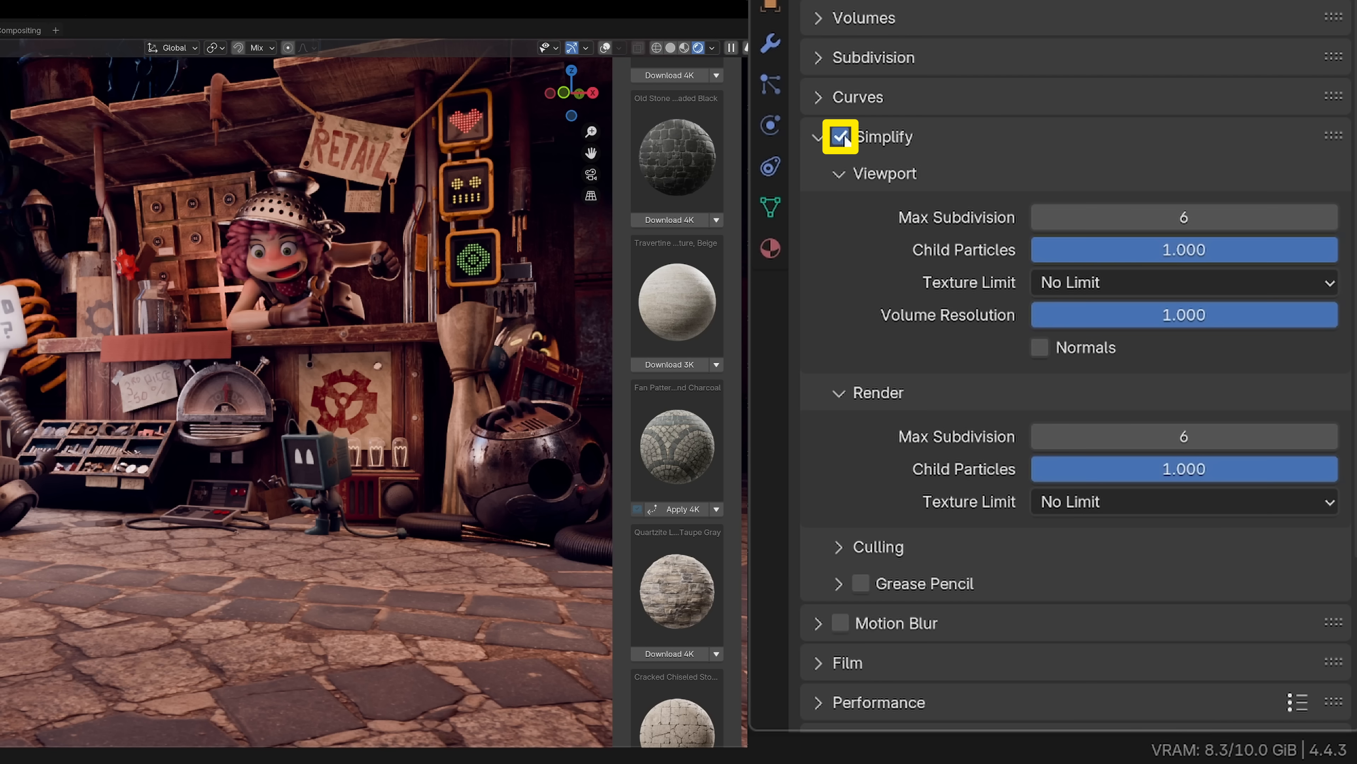
Set the Simplify render Texture Limit to 4096, then expand the classroom's Light Paths settings
left_click(1183, 501)
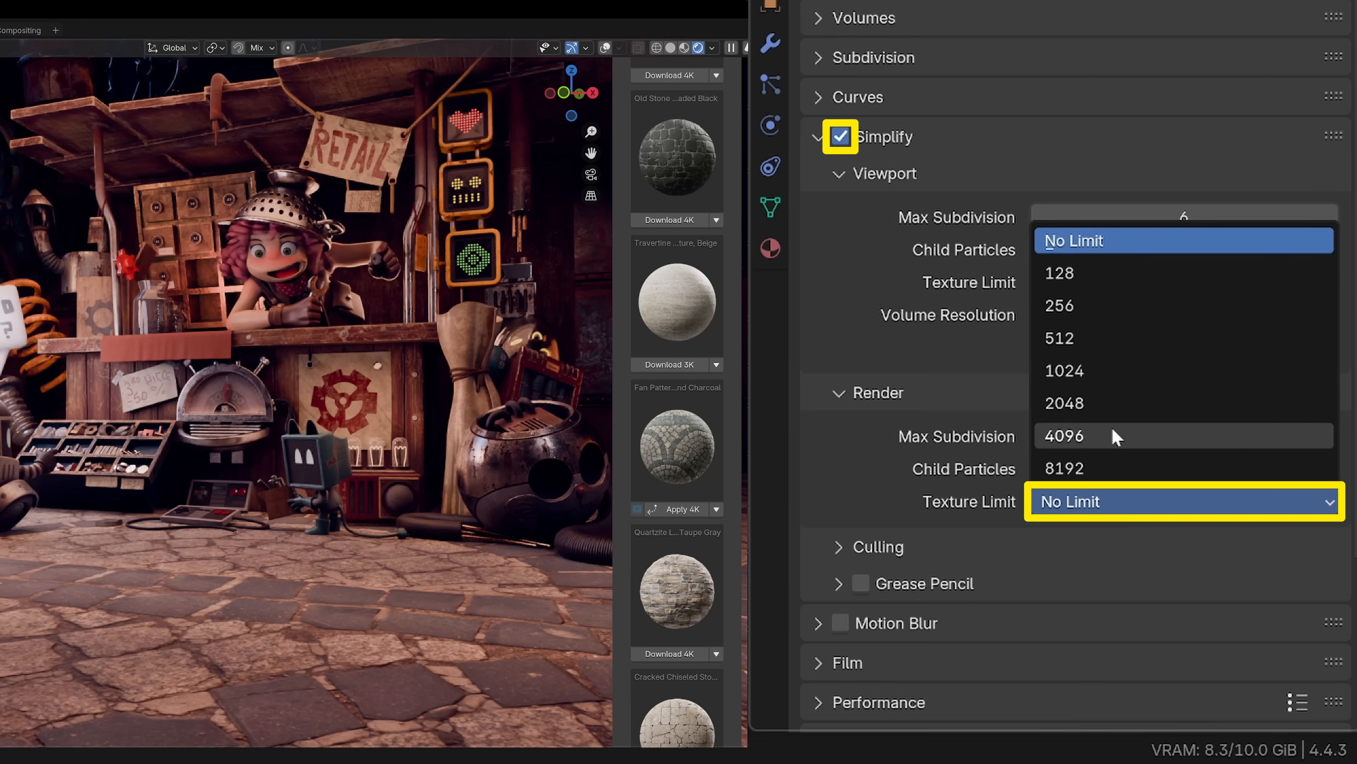
left_click(1064, 435)
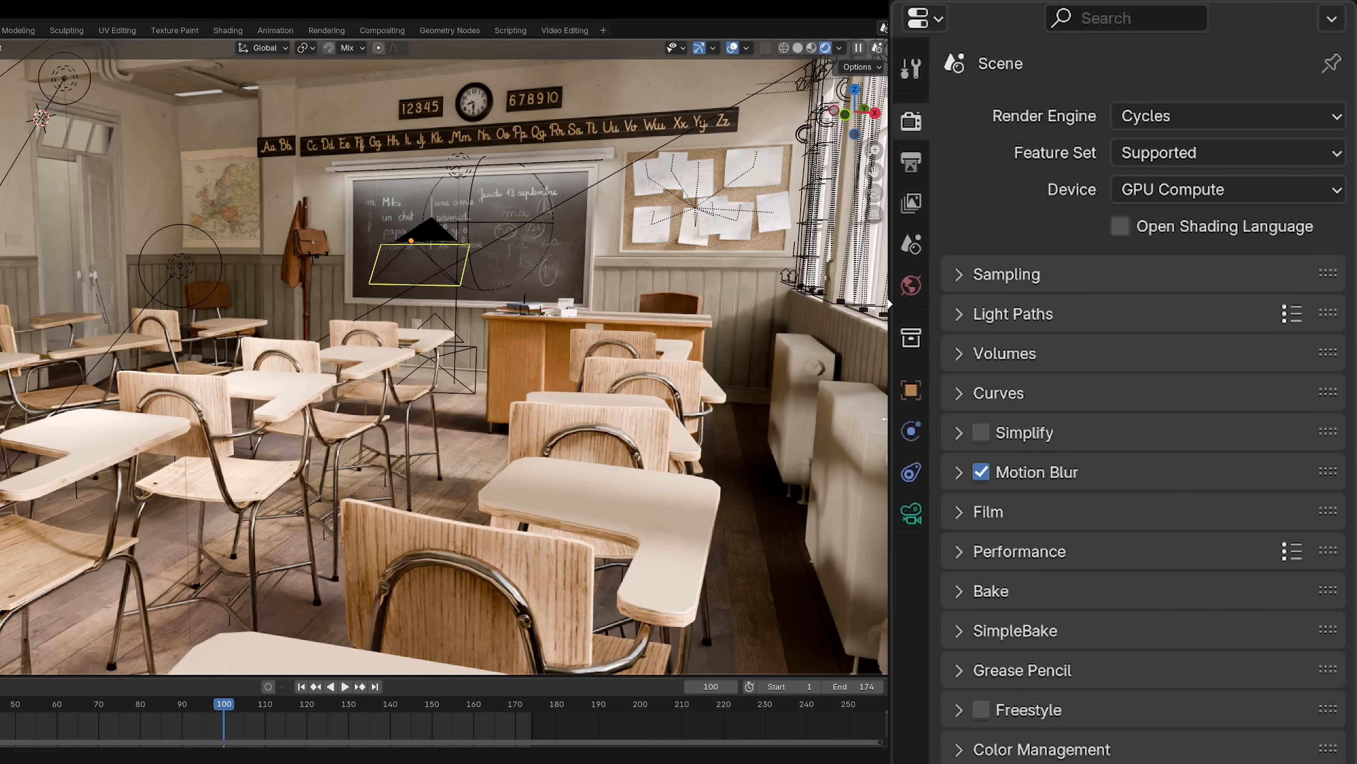
left_click(1004, 313)
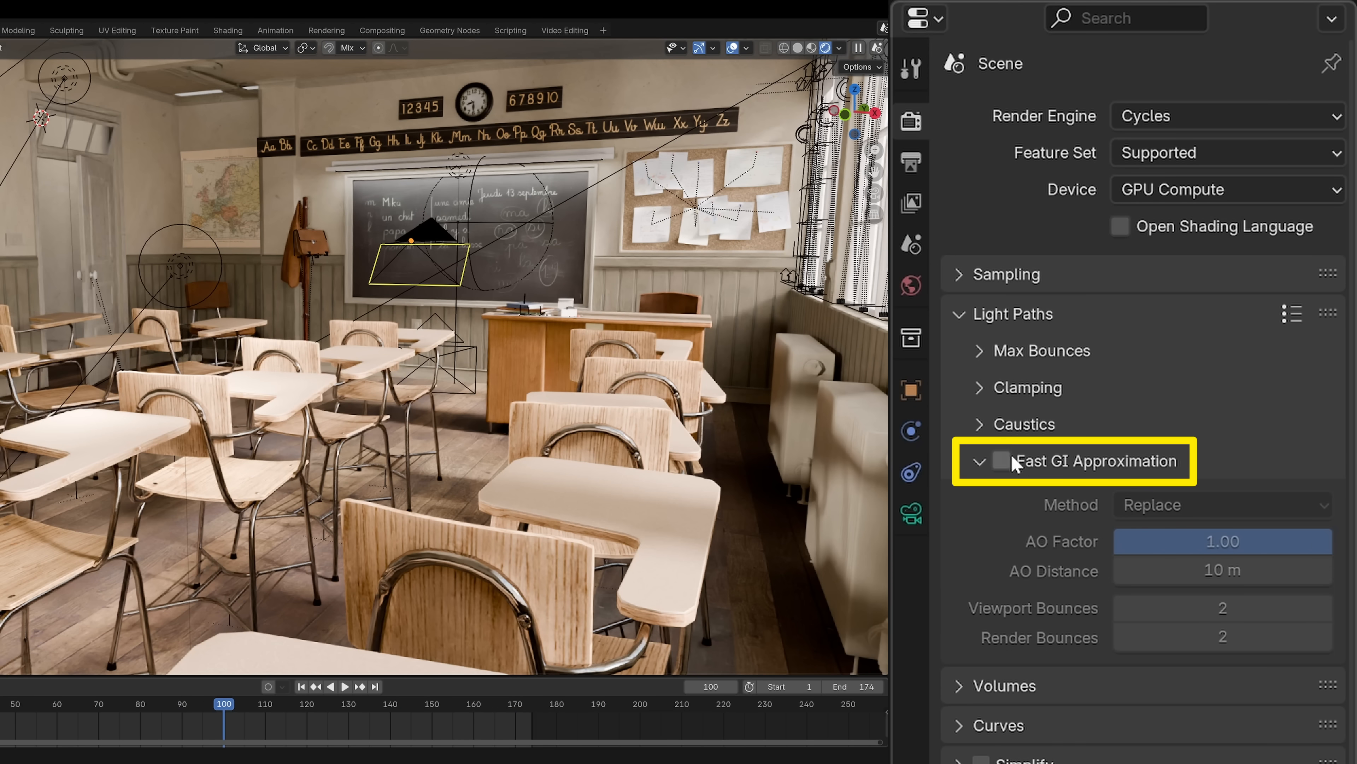